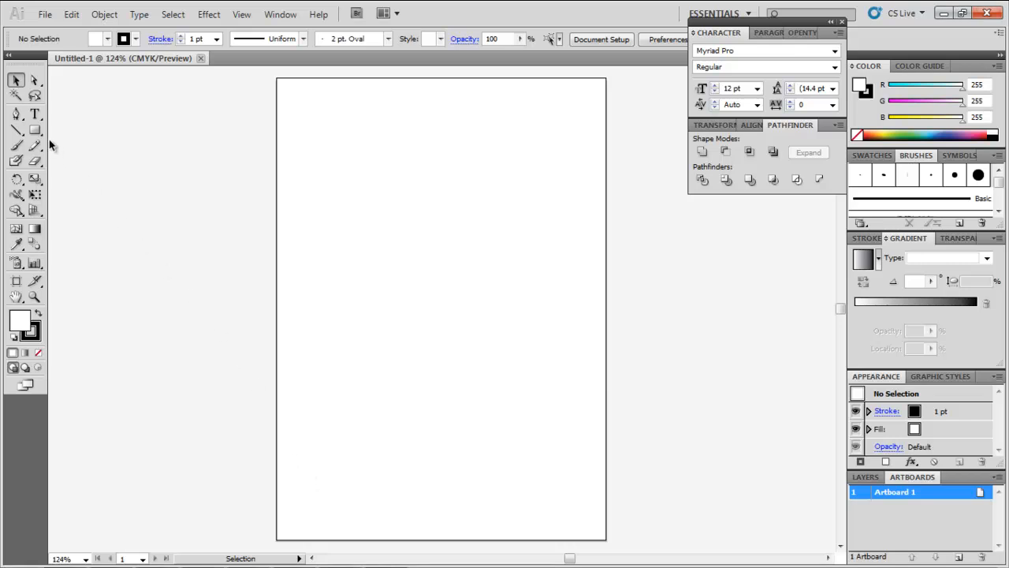
# - Create a 5 in × 7 in rectangle on the artboard as the card base
pyautogui.click(34, 130)
pyautogui.write('5')
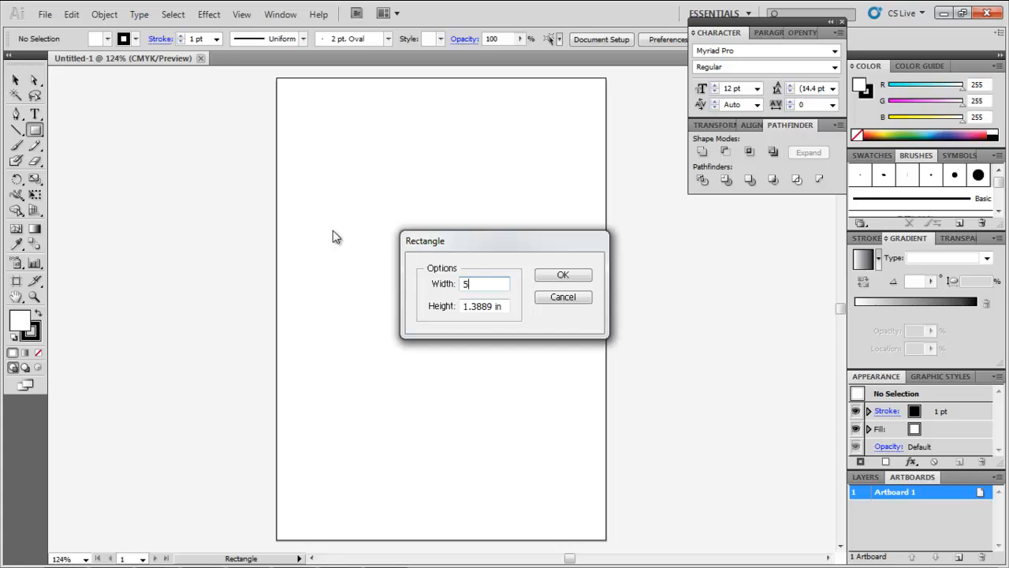
pyautogui.press('Tab')
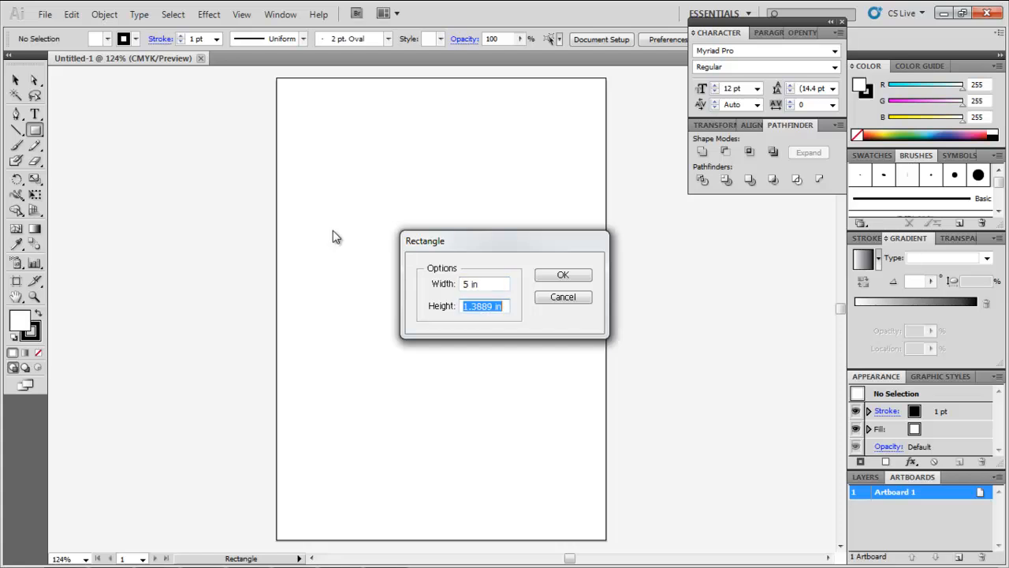
pyautogui.click(563, 274)
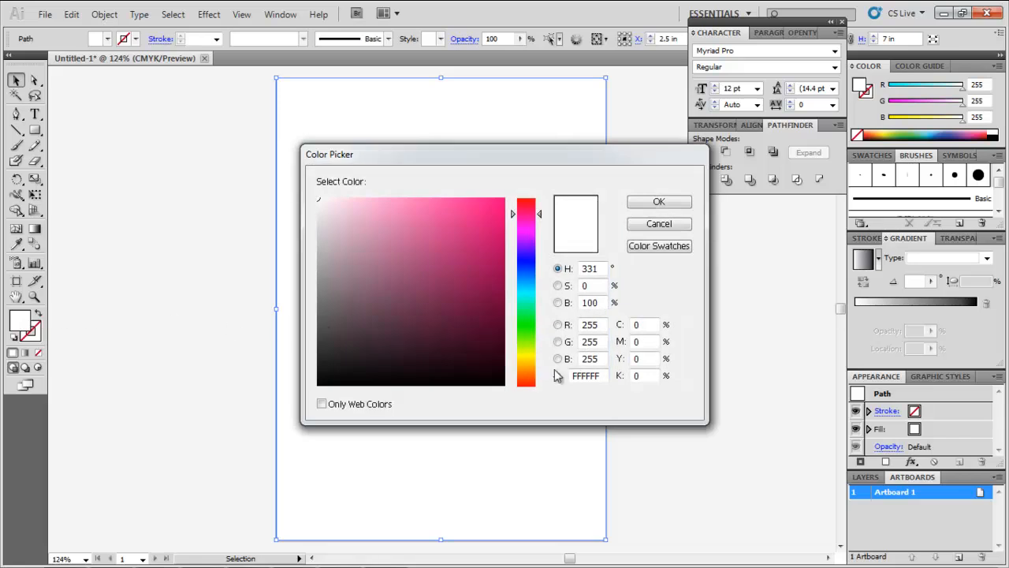
# - Fill the card rectangle with pale lavender via a hex value starting 'D2C', then deselect it
pyautogui.tripleClick(587, 375)
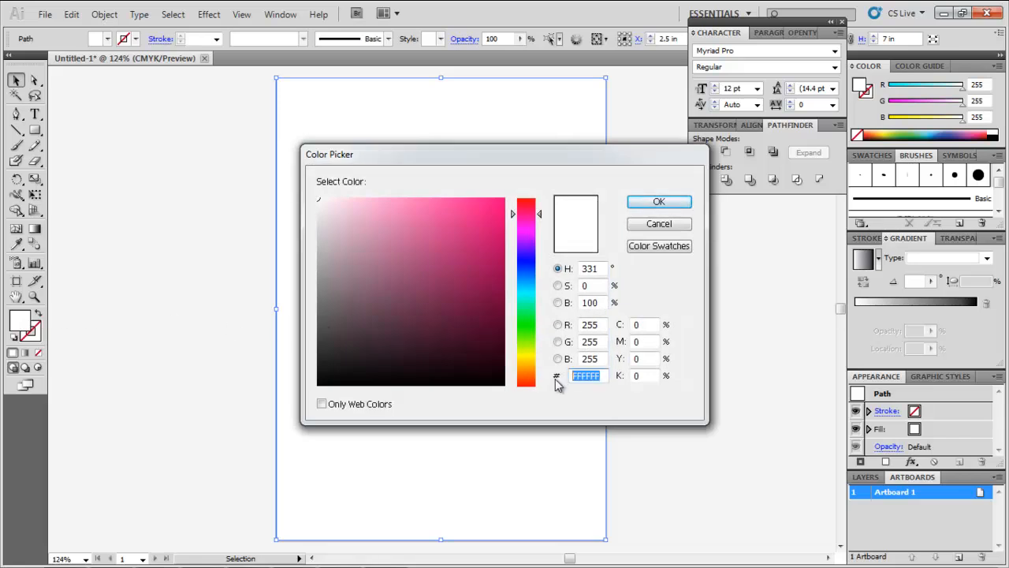
pyautogui.write('D2C')
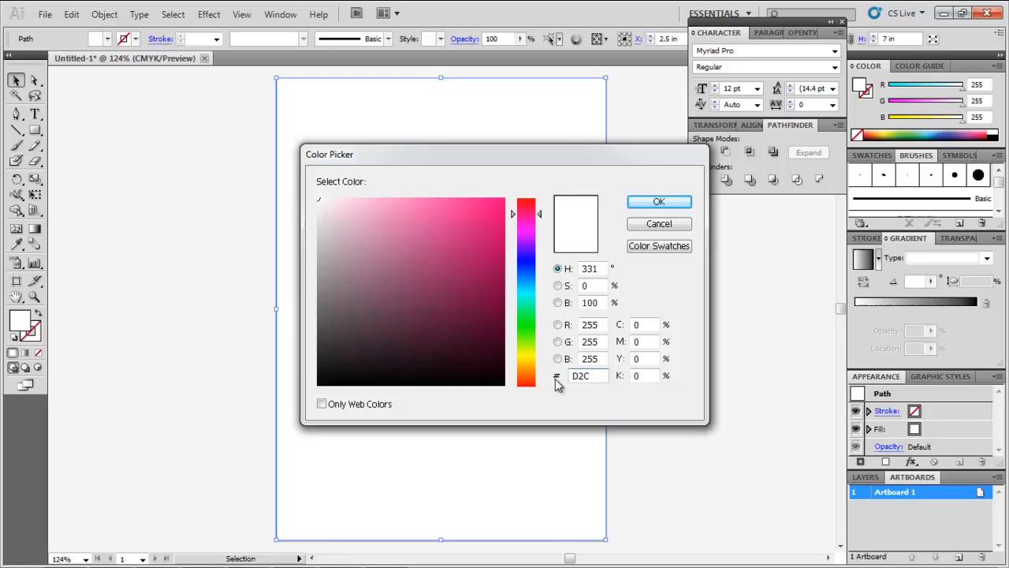
pyautogui.click(659, 201)
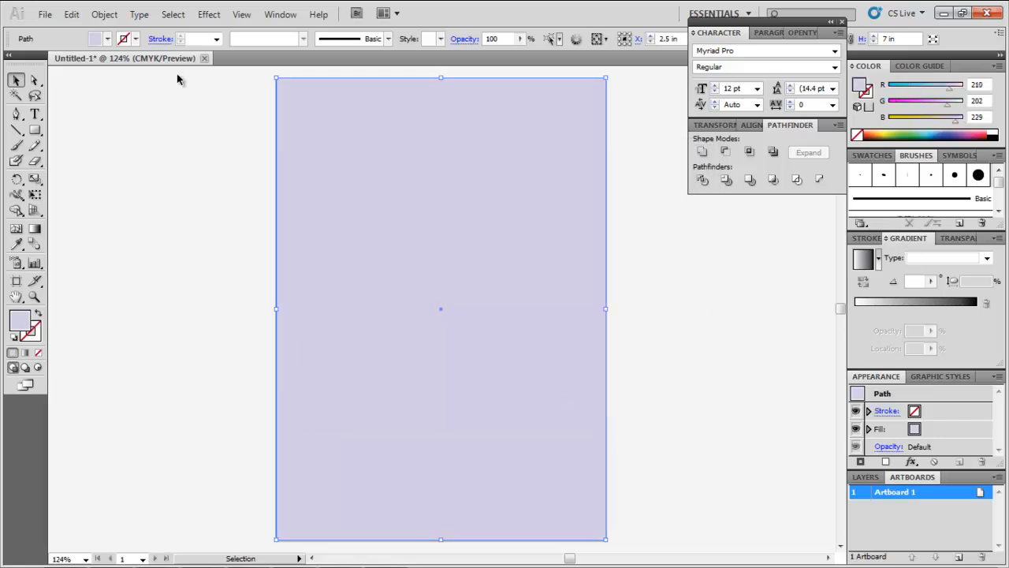
pyautogui.click(104, 14)
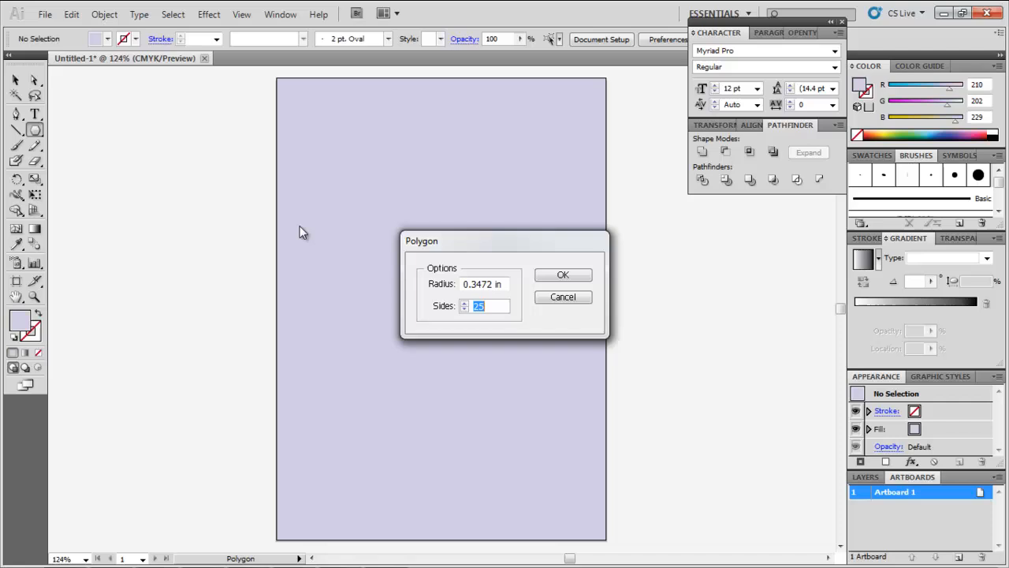
# - Pucker a 25-sided pink-gradient polygon into a petalled flower and start a second polygon flower
pyautogui.click(563, 274)
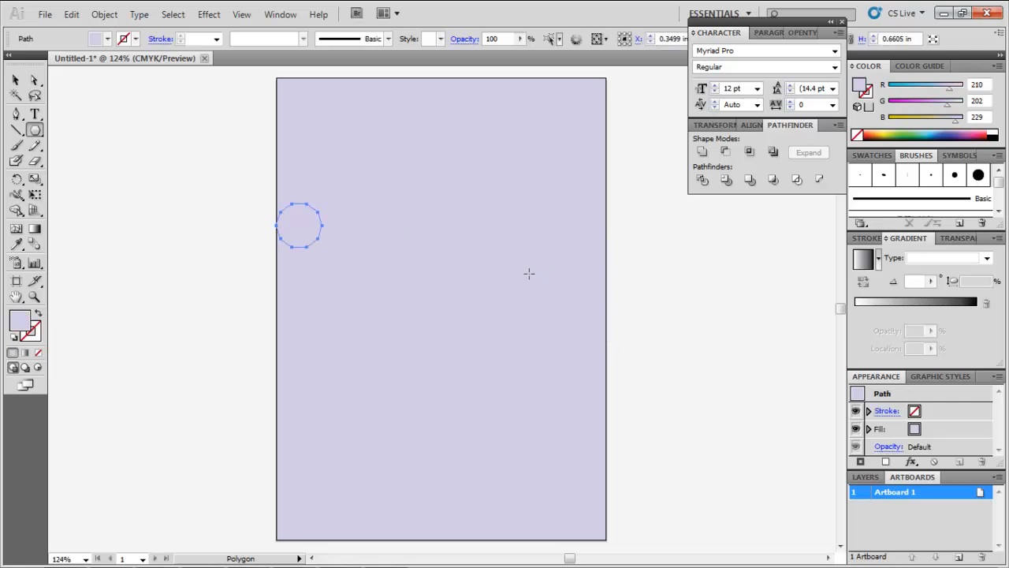
pyautogui.click(208, 14)
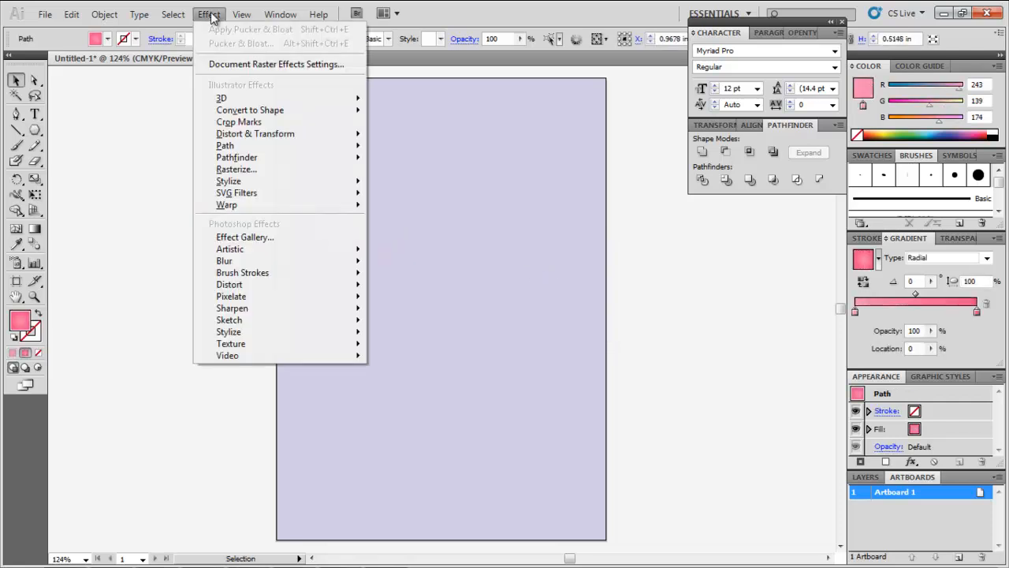
pyautogui.moveTo(255, 134)
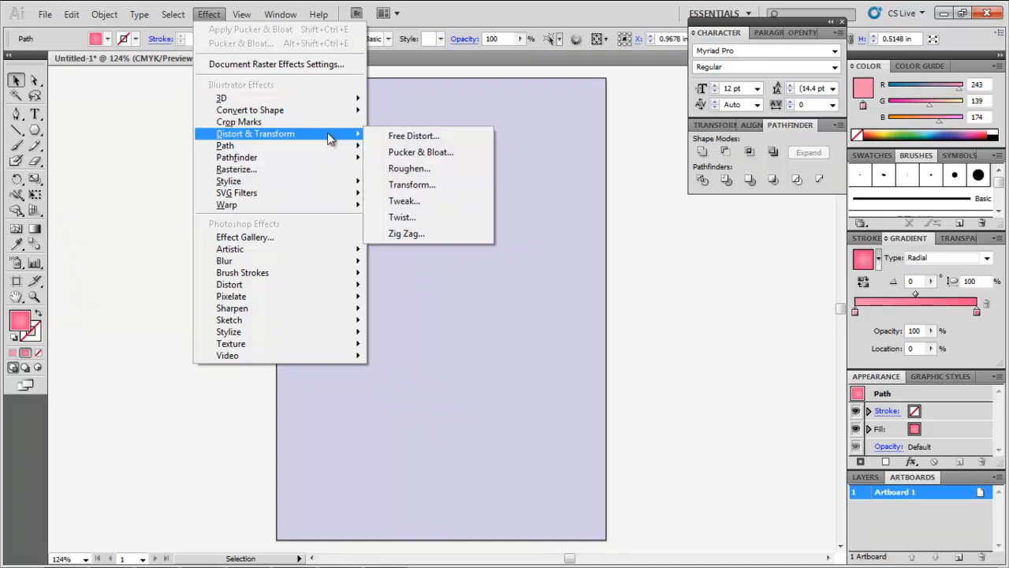
pyautogui.click(420, 152)
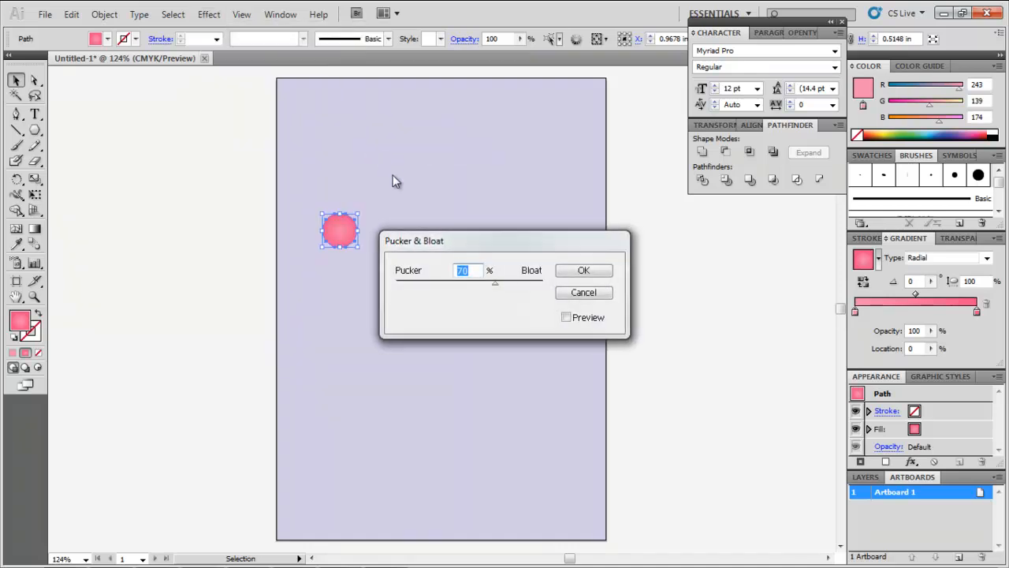
pyautogui.click(583, 270)
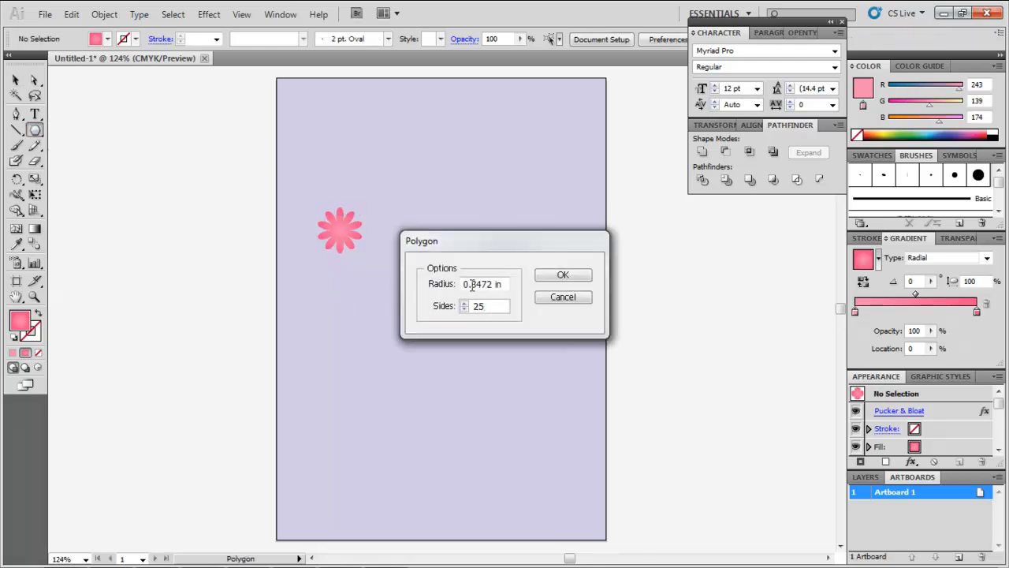
pyautogui.click(563, 275)
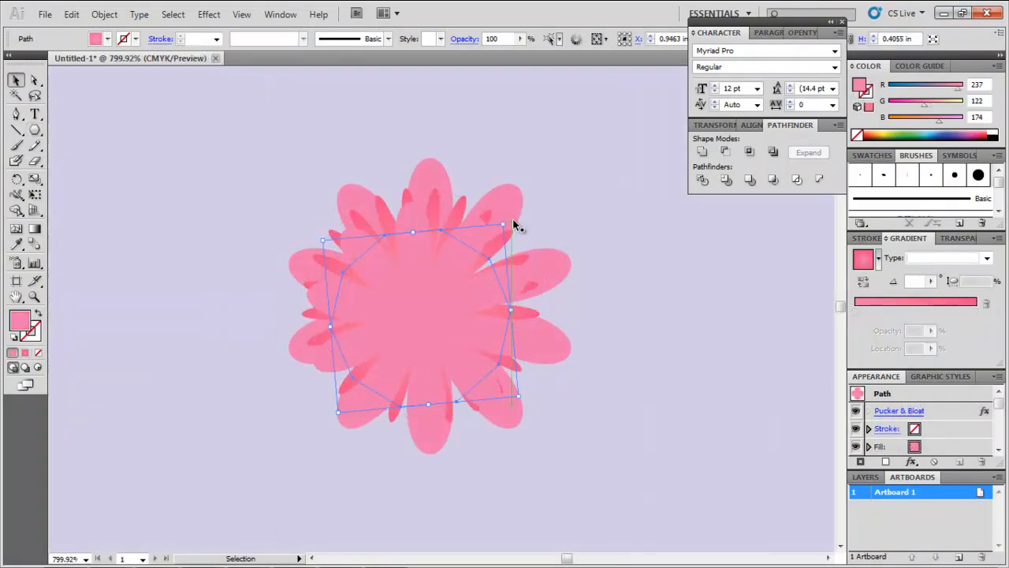
# - Drag flowers into a top cluster and place another cluster in the bottom-right corner
pyautogui.moveTo(504, 224); pyautogui.dragTo(509, 219)
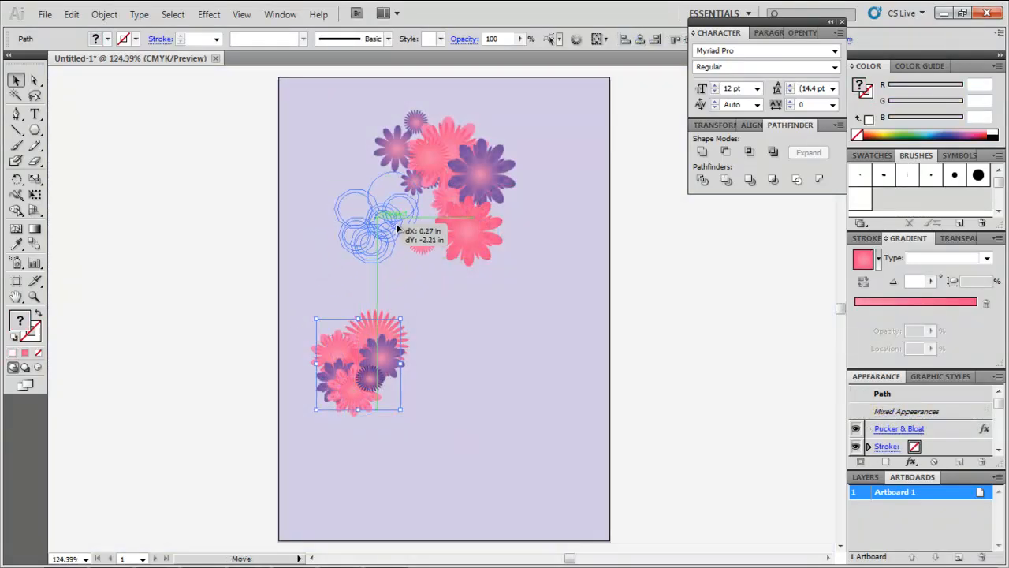
pyautogui.moveTo(359, 363); pyautogui.dragTo(392, 217)
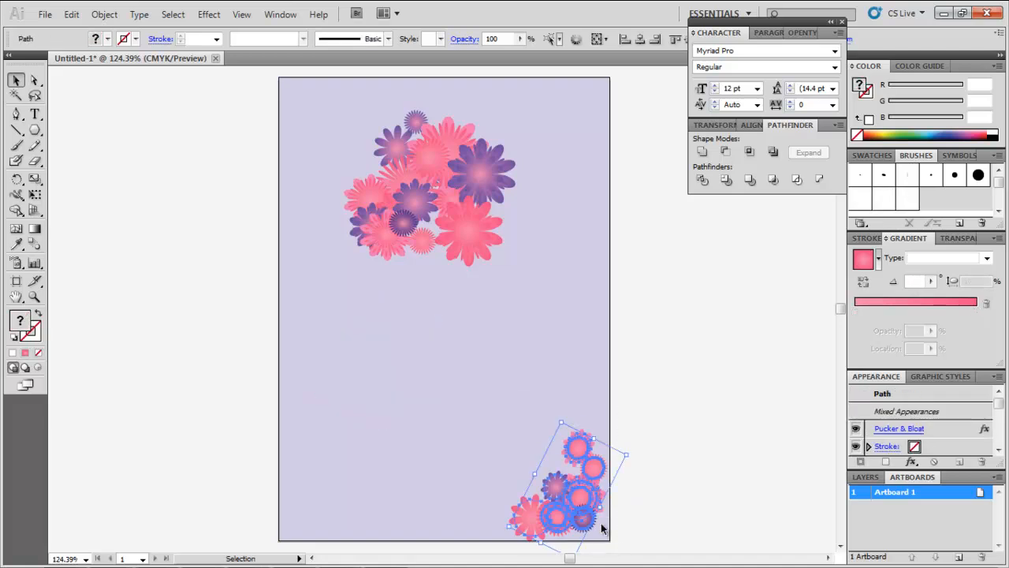
# - Reflect-copy the corner flower cluster vertically and move the copy to the bottom-left corner
pyautogui.click(104, 13)
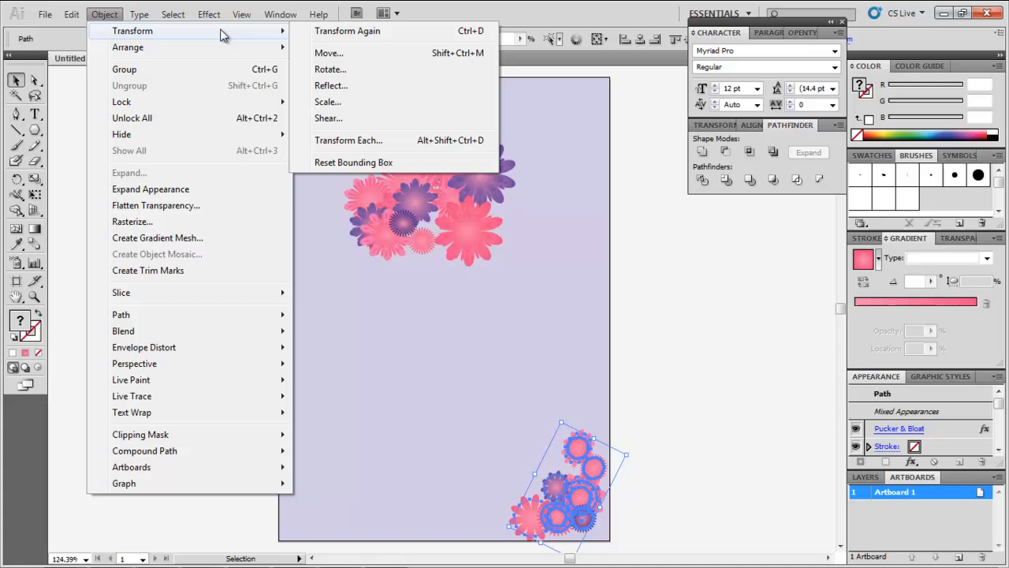
pyautogui.click(330, 85)
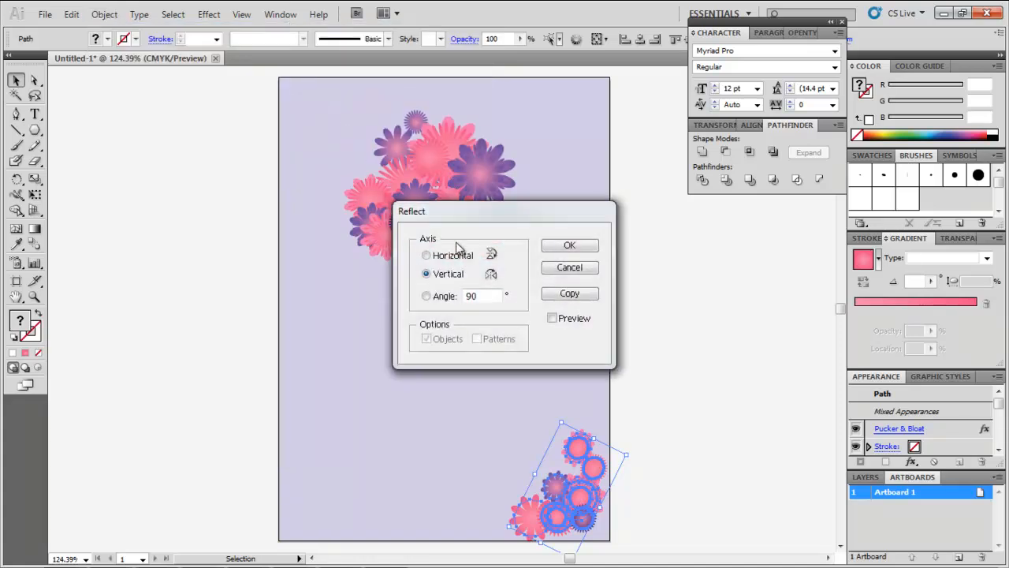
pyautogui.click(570, 245)
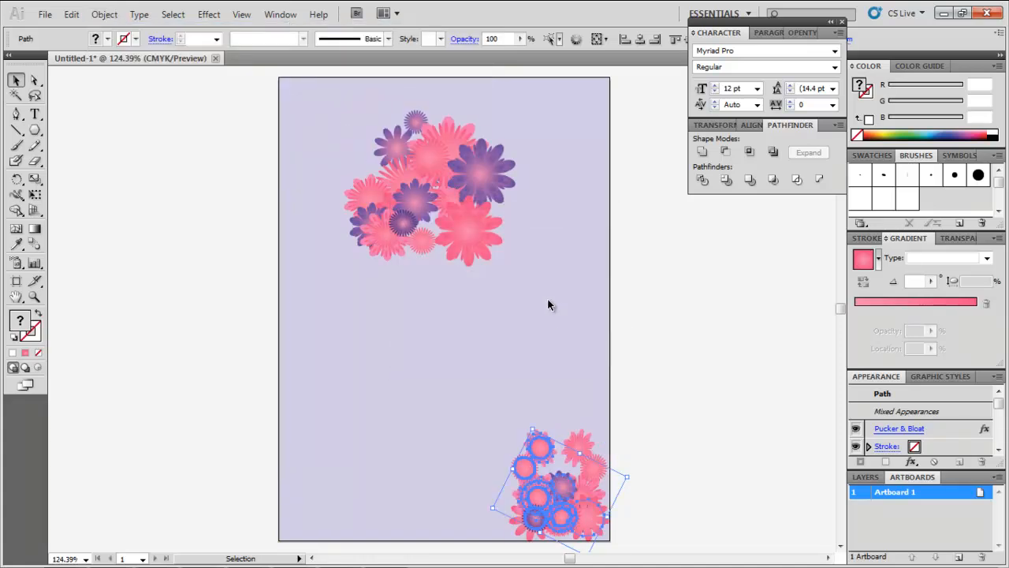
pyautogui.moveTo(560, 481); pyautogui.dragTo(332, 493)
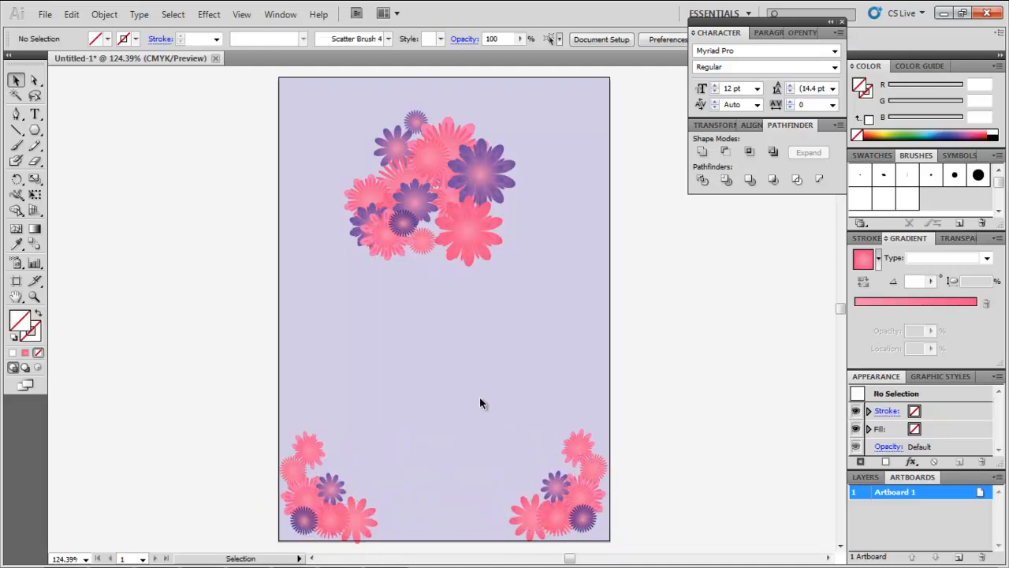
# - Make the translucent white flower a scatter brush and paint trails of white flowers across the card
pyautogui.click(422, 240)
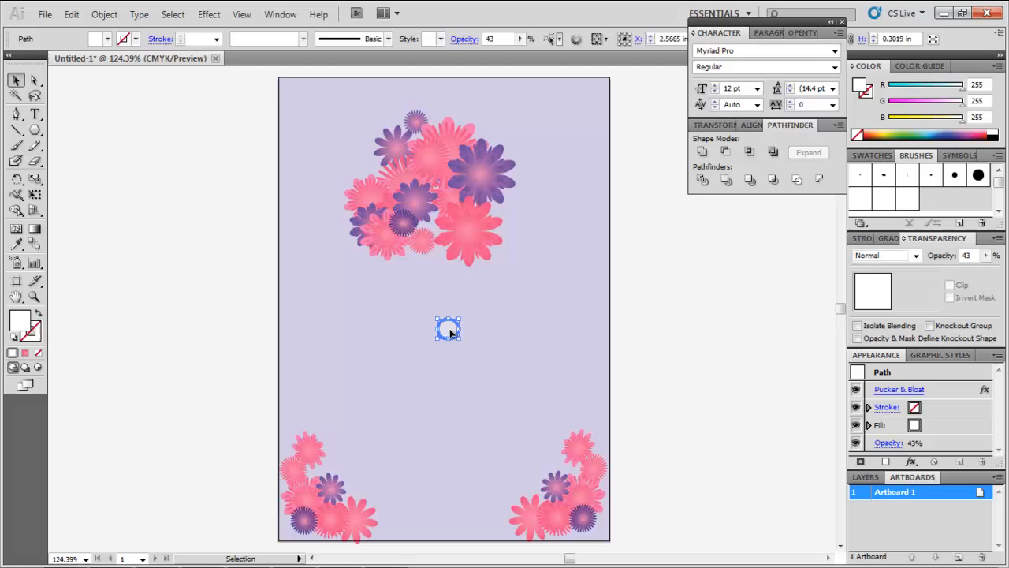
pyautogui.click(942, 206)
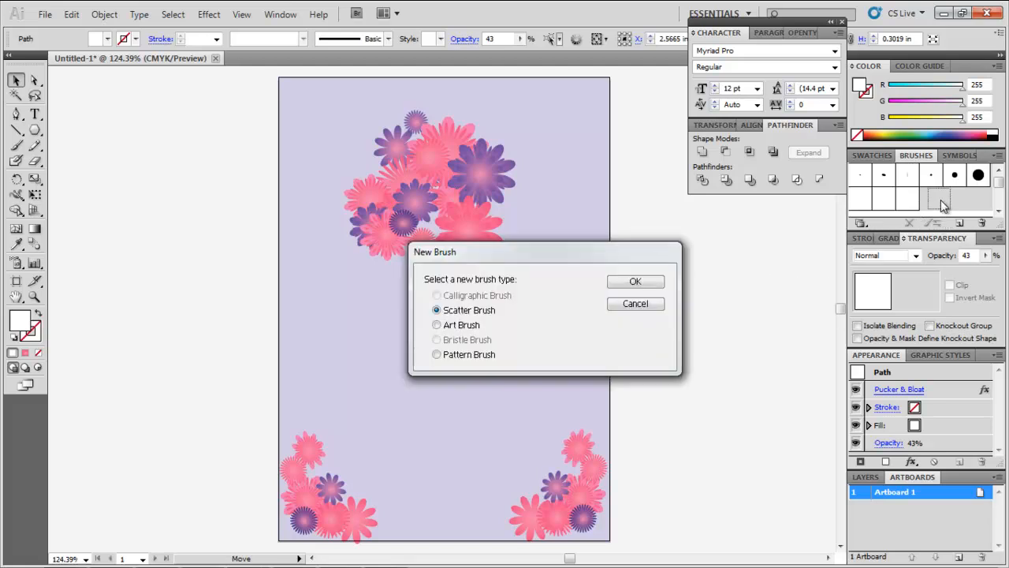
pyautogui.click(636, 281)
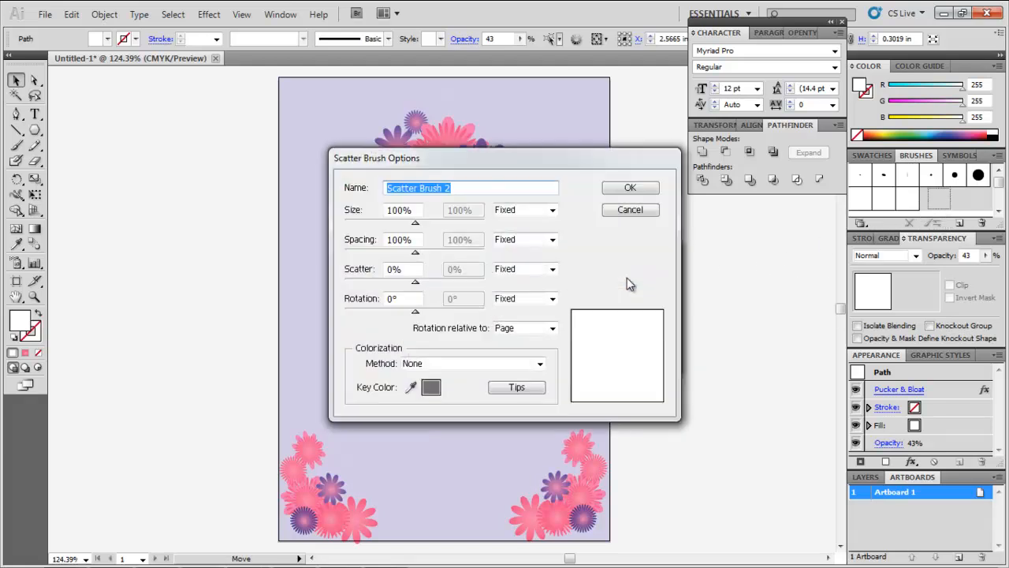
pyautogui.click(630, 188)
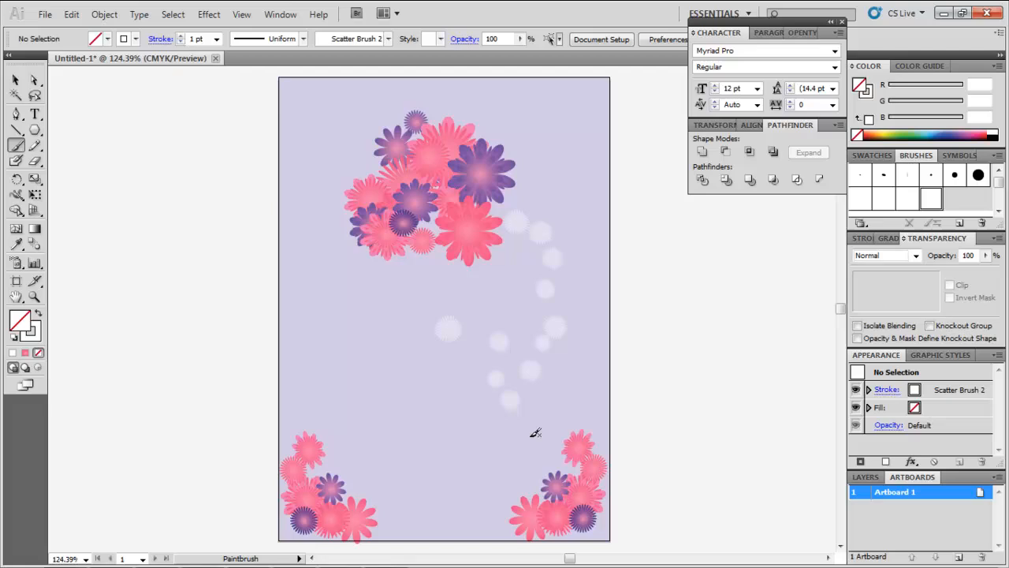
pyautogui.moveTo(406, 331); pyautogui.dragTo(351, 355)
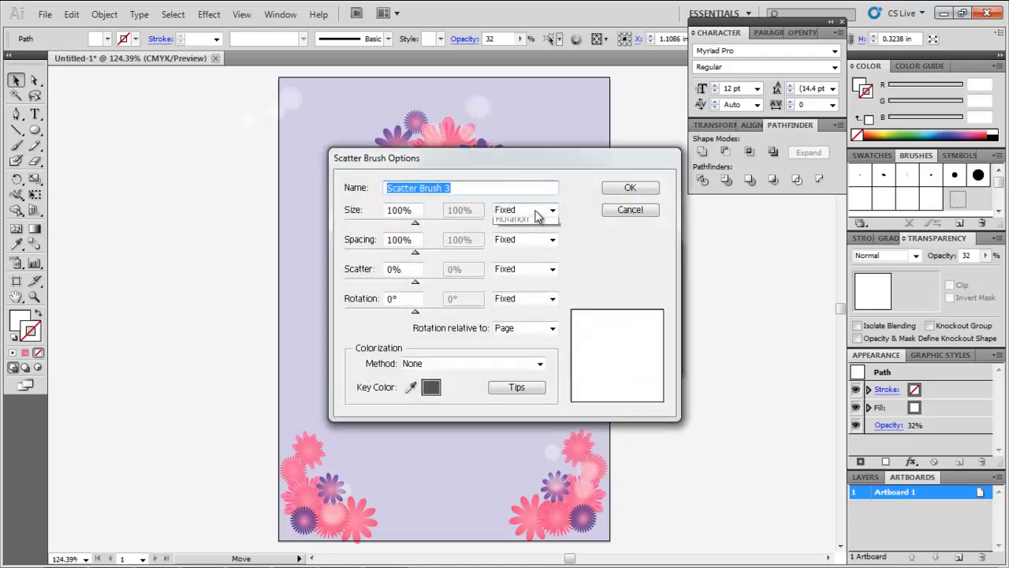
pyautogui.click(630, 188)
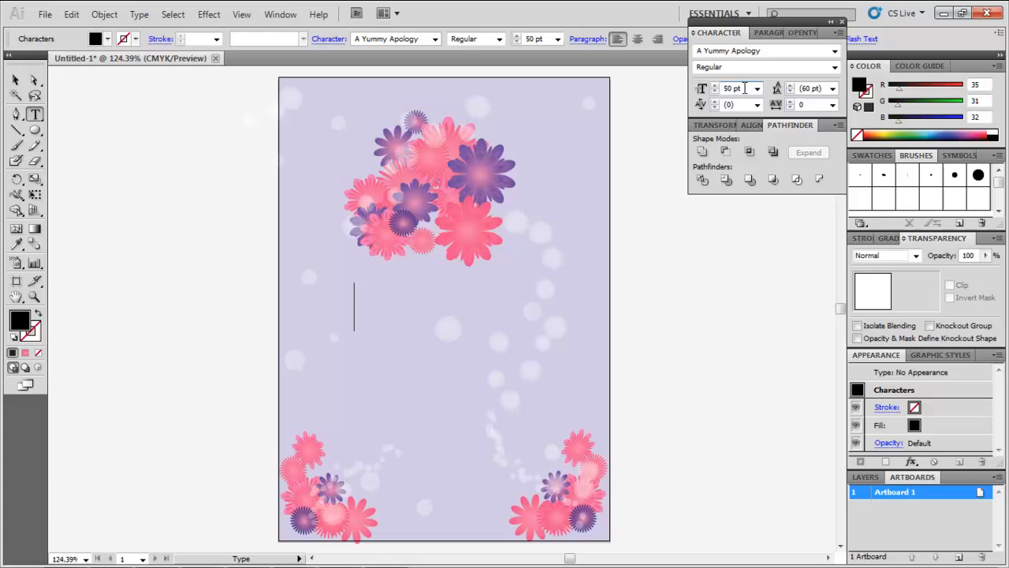
# - Type 'Happy New Year' in 50 pt A Yummy Apology script across the card's middle
pyautogui.write('Happy N')
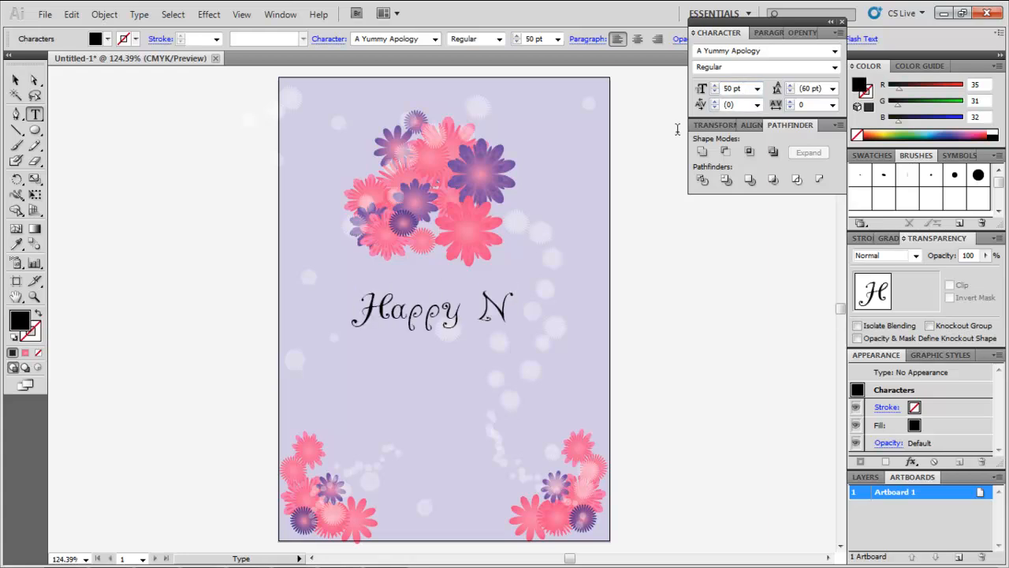
pyautogui.write('ew Year')
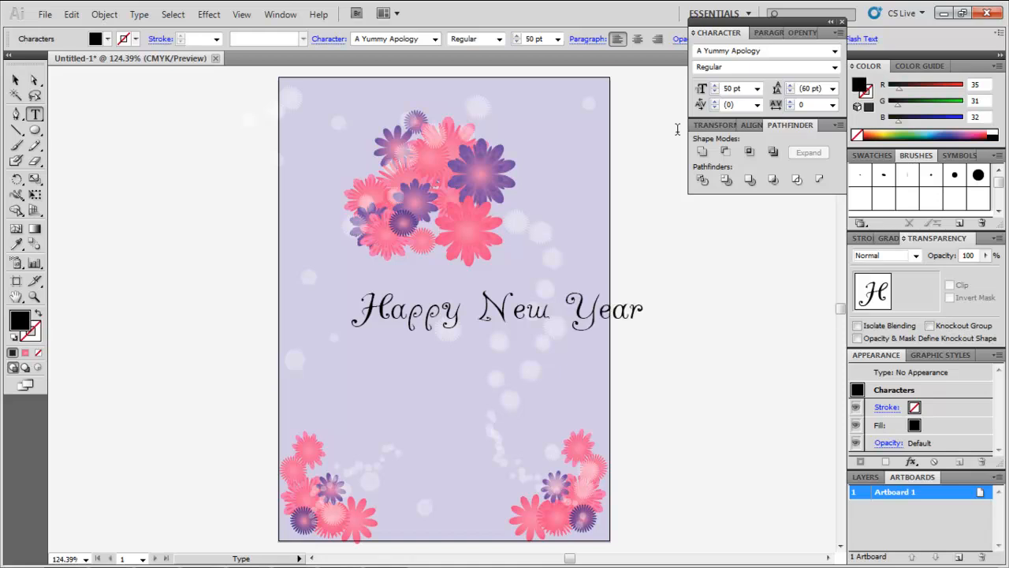
pyautogui.click(16, 145)
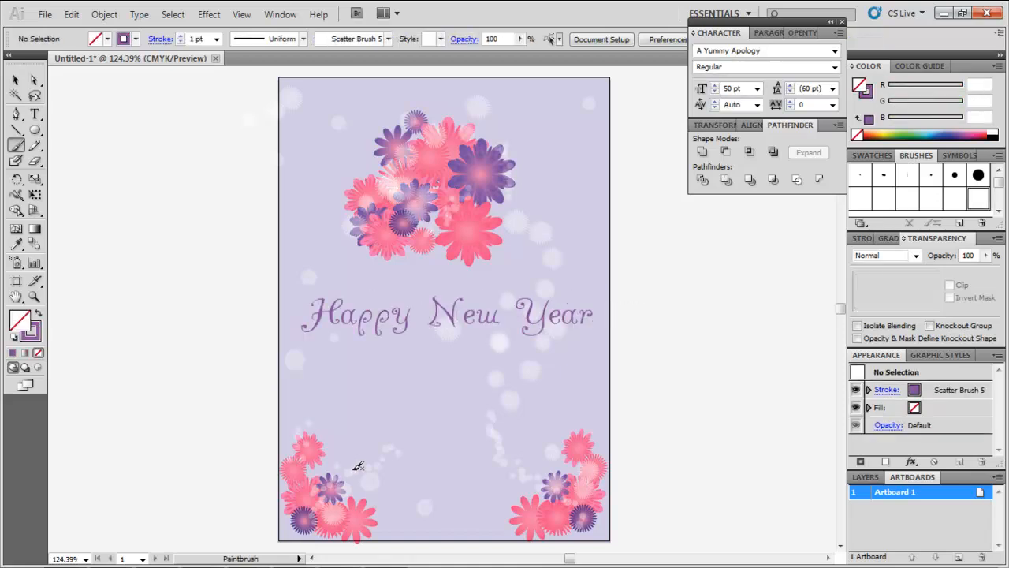